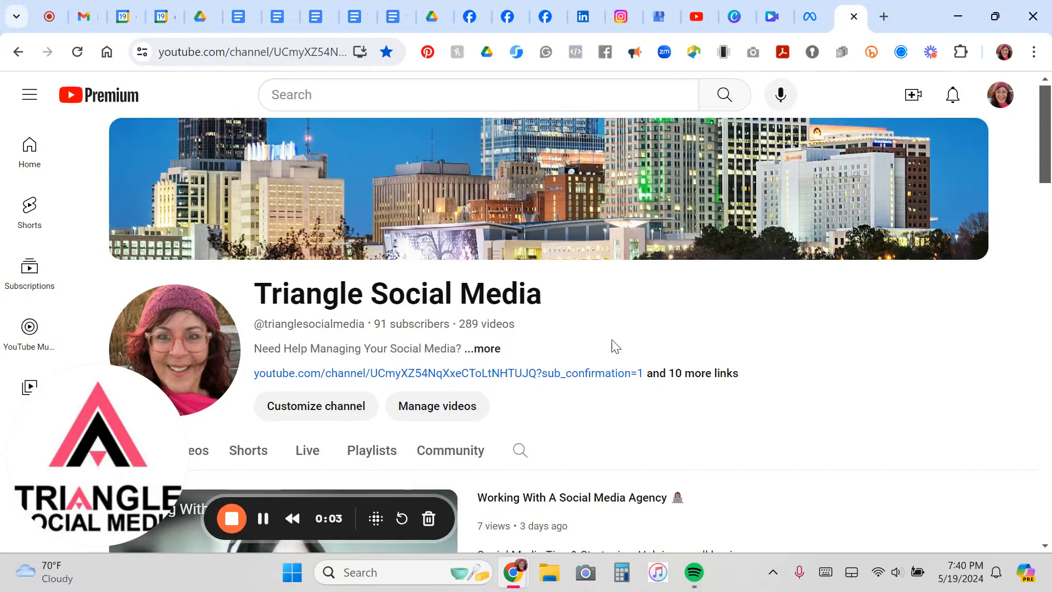
{"action": "mouse_move", "coordinate": [542, 17]}
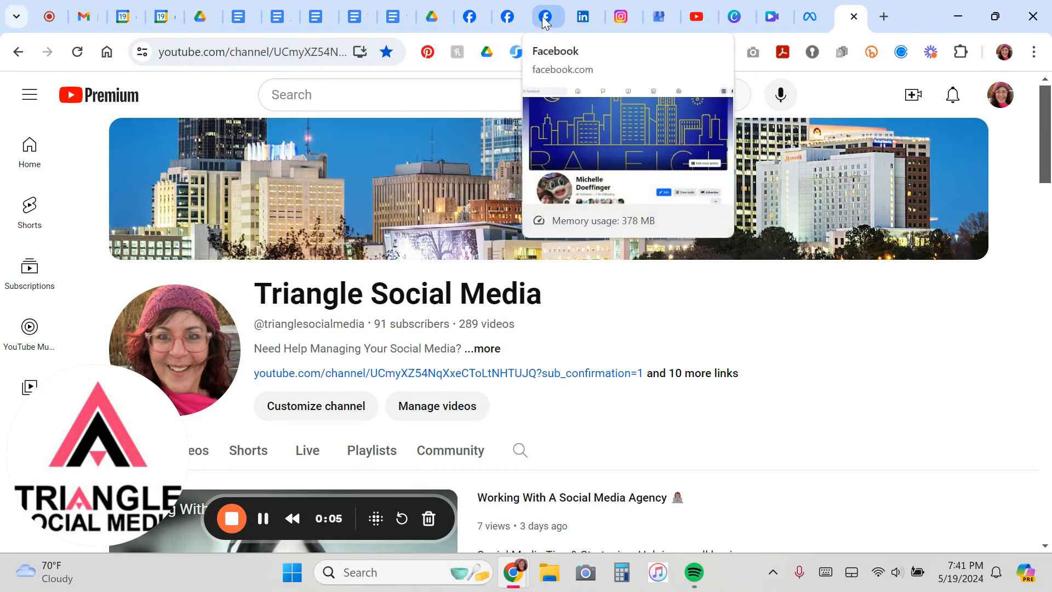
Step: Switch to the Facebook tab and change to the Triangle Social Media business Page
{"action": "left_click", "coordinate": [546, 16]}
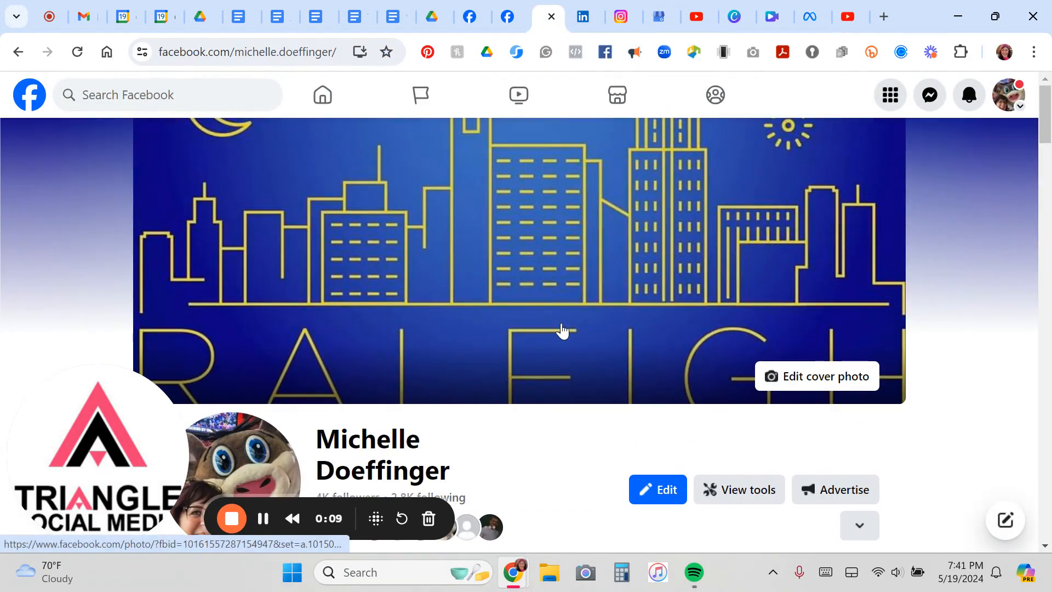
{"action": "mouse_move", "coordinate": [1009, 95]}
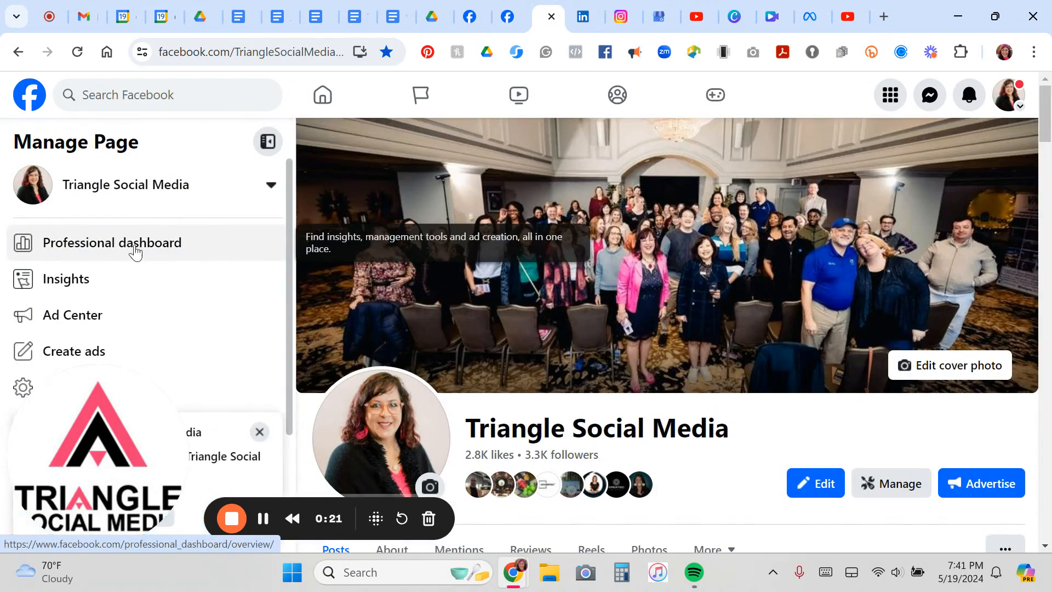
{"action": "mouse_move", "coordinate": [87, 246]}
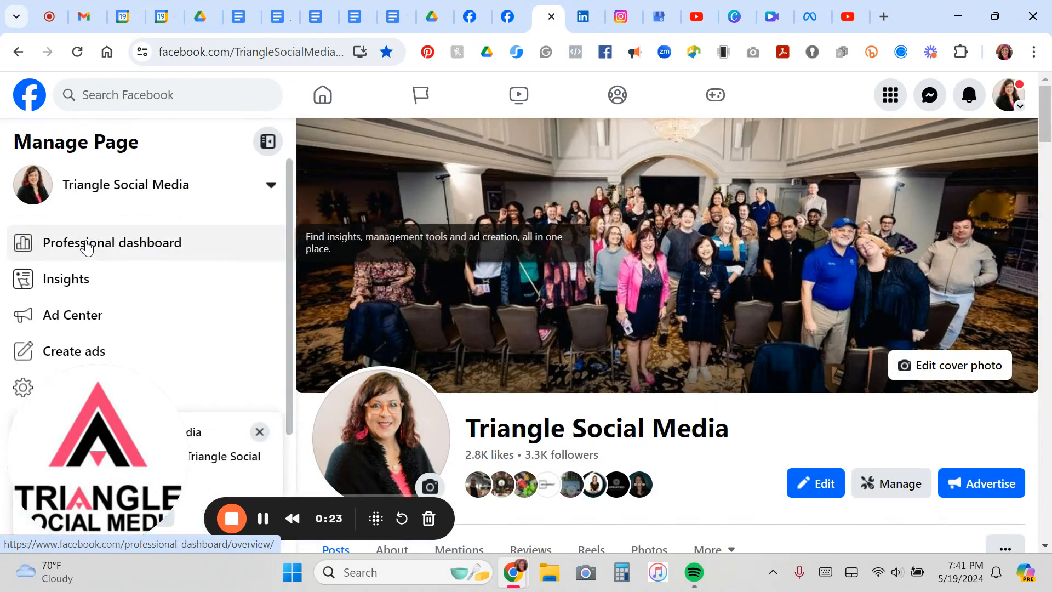
{"action": "left_click", "coordinate": [112, 243]}
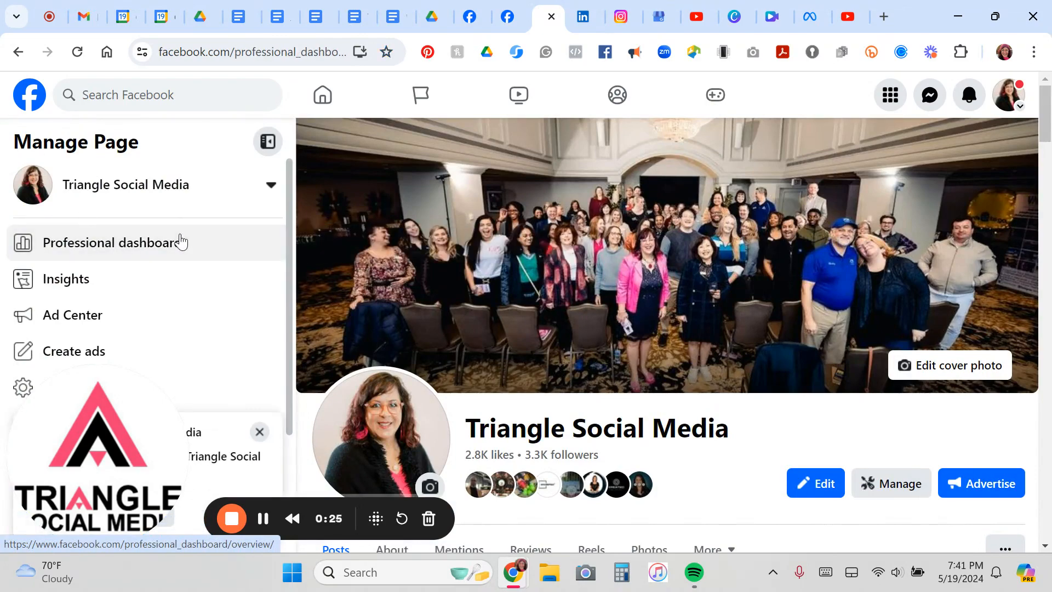
Step: Go to the Page's access settings and start adding someone with Facebook access
{"action": "left_click", "coordinate": [116, 243]}
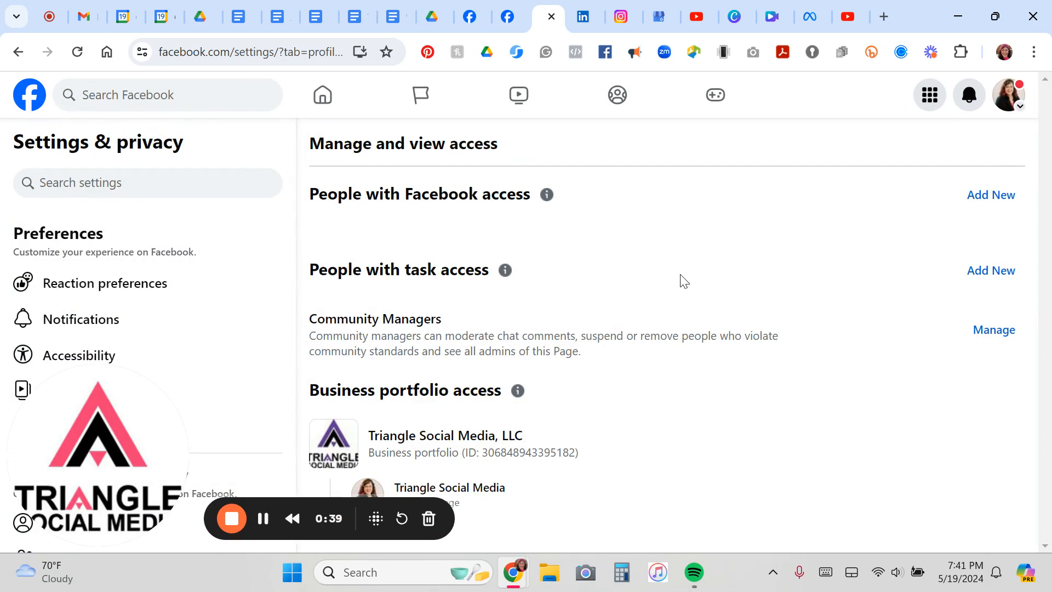
{"action": "mouse_move", "coordinate": [899, 262]}
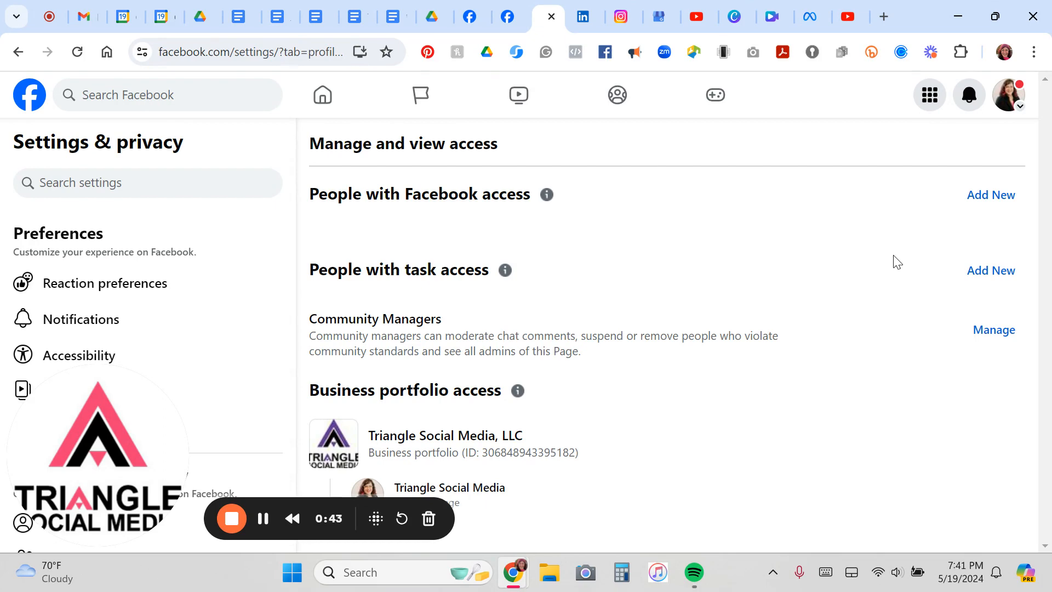
{"action": "left_click", "coordinate": [990, 195]}
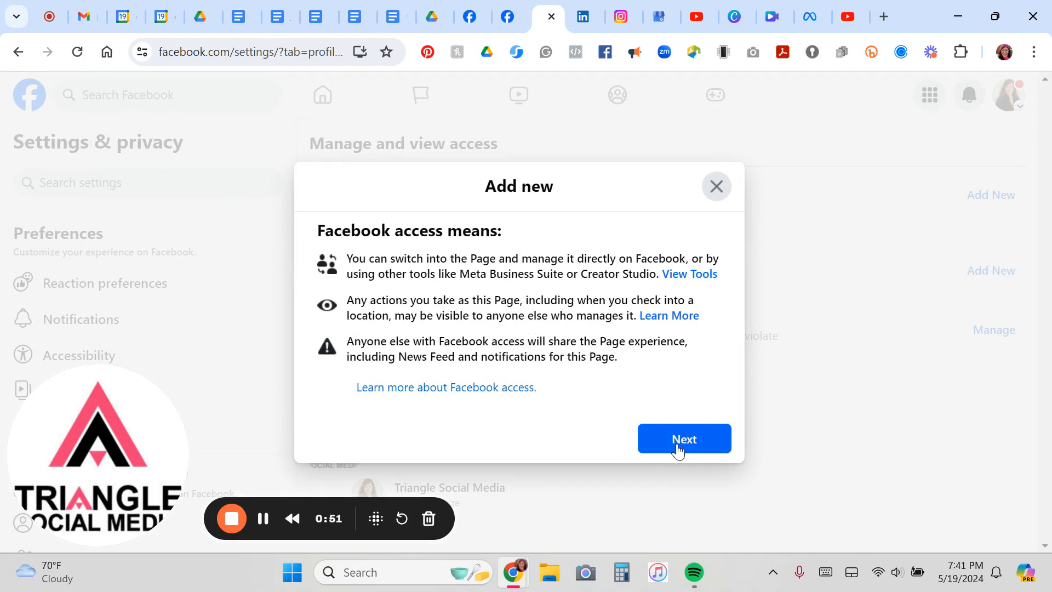
{"action": "left_click", "coordinate": [684, 438]}
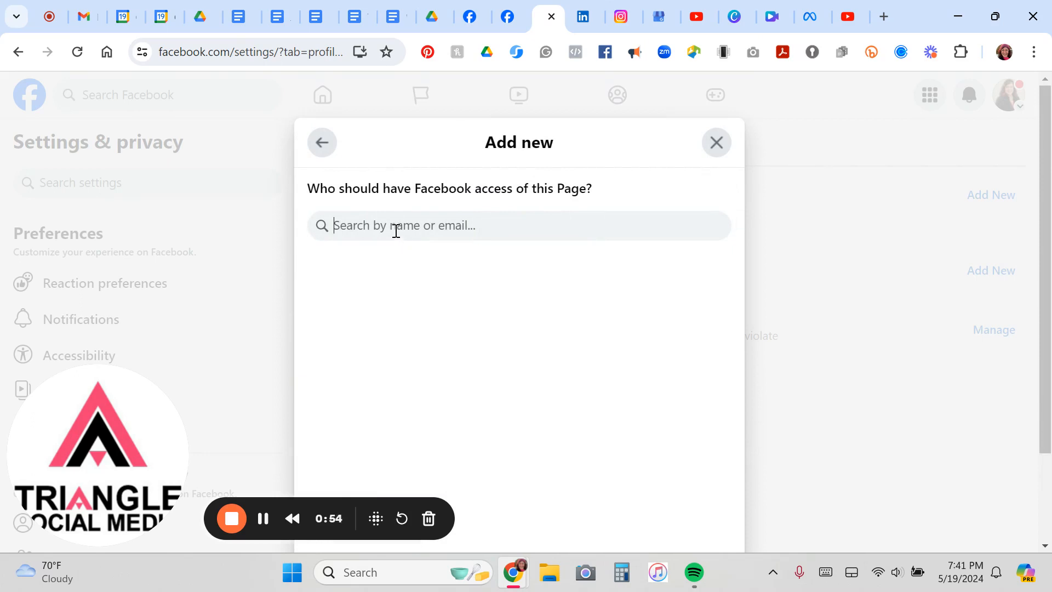
{"action": "type", "text": "joe"}
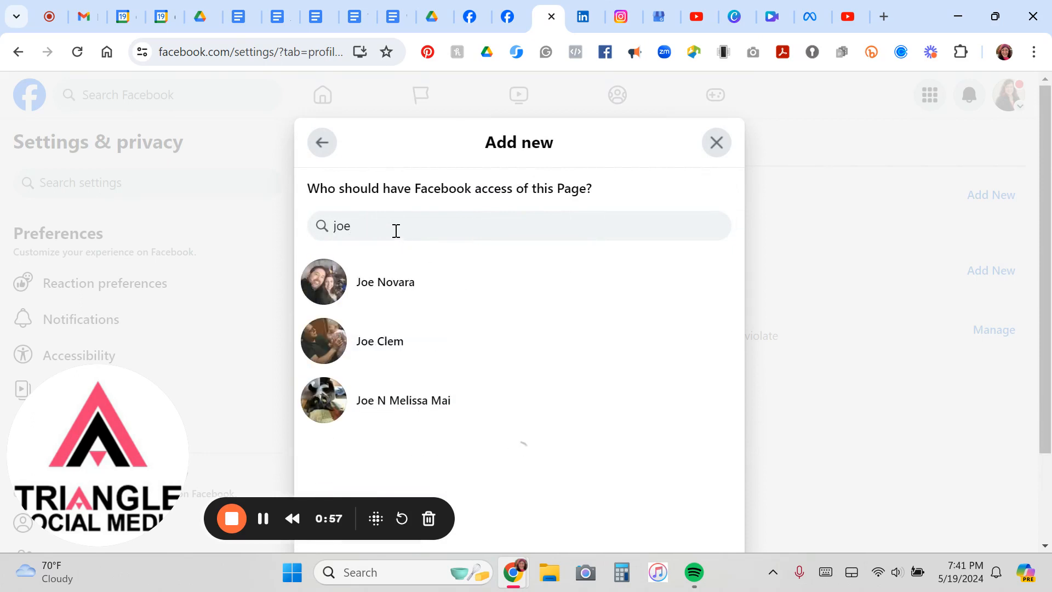
{"action": "left_click", "coordinate": [385, 282]}
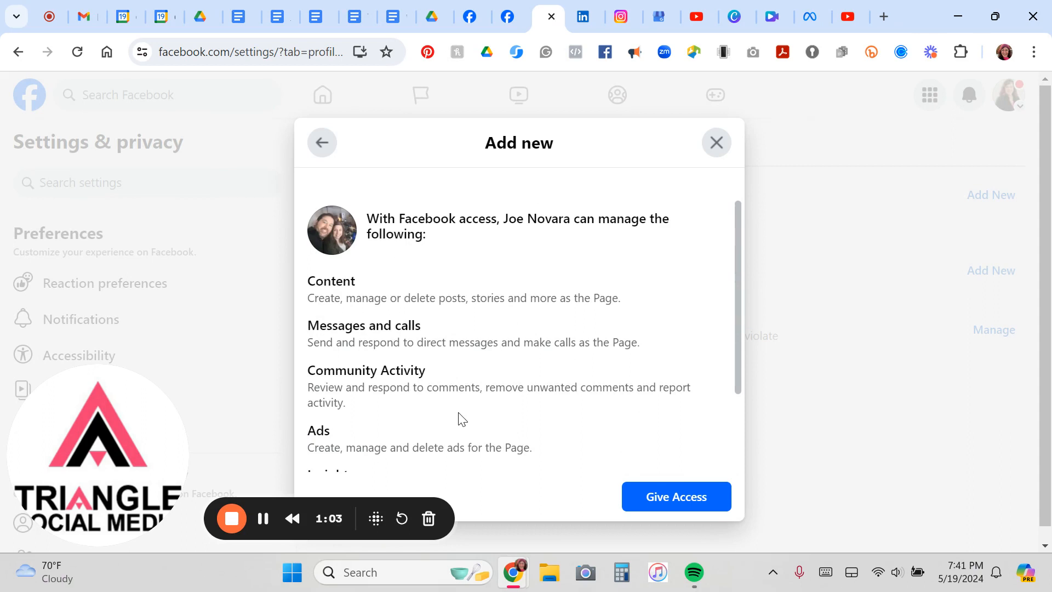
{"action": "scroll", "scroll_direction": "down", "scroll_amount": 3}
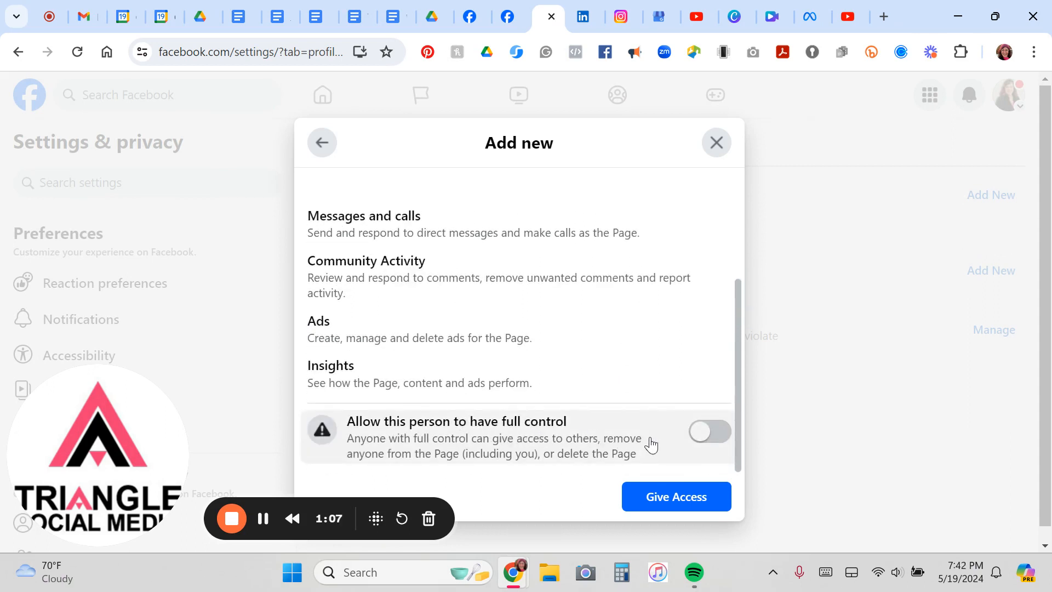
{"action": "left_click", "coordinate": [709, 431]}
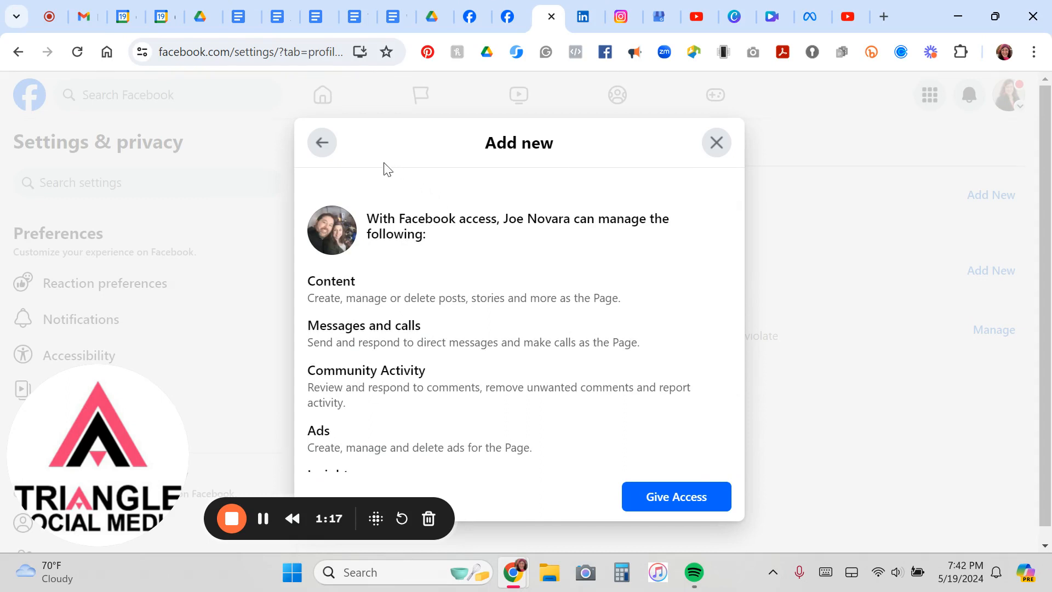
{"action": "mouse_move", "coordinate": [318, 145]}
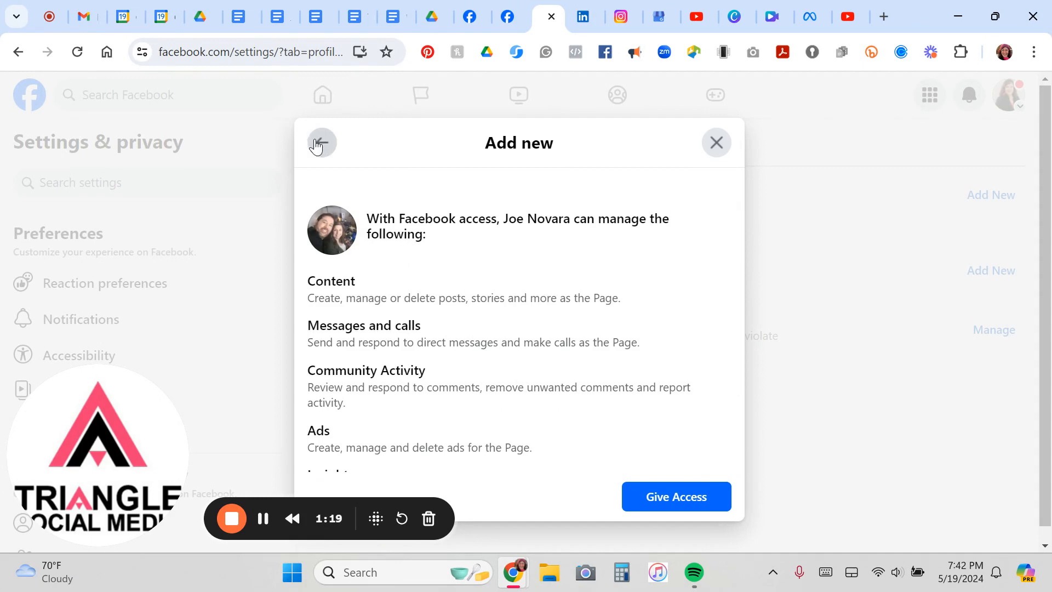
{"action": "left_click", "coordinate": [322, 143]}
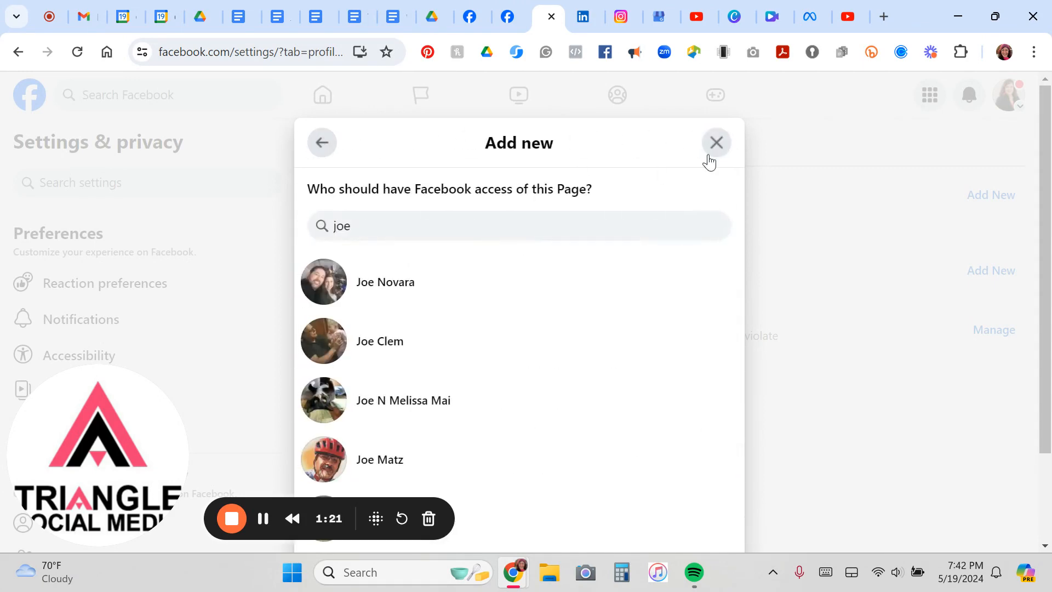
Step: Close the Add new dialog, landing on the home feed as Triangle Social Media
{"action": "left_click", "coordinate": [717, 141]}
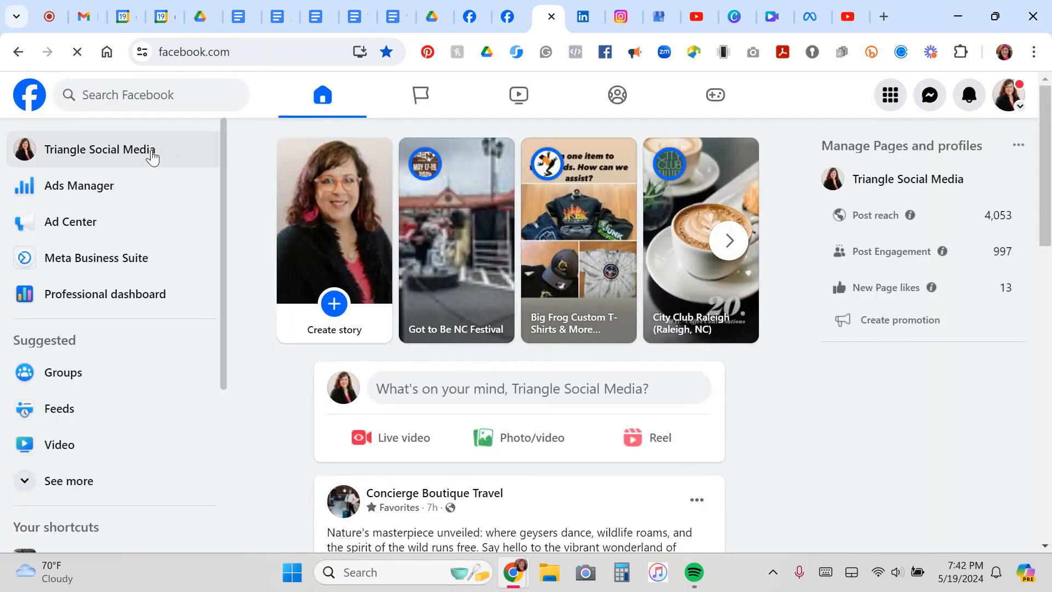
Step: Open Triangle Social Media from the left sidebar to show its Manage Page menu
{"action": "left_click", "coordinate": [98, 149]}
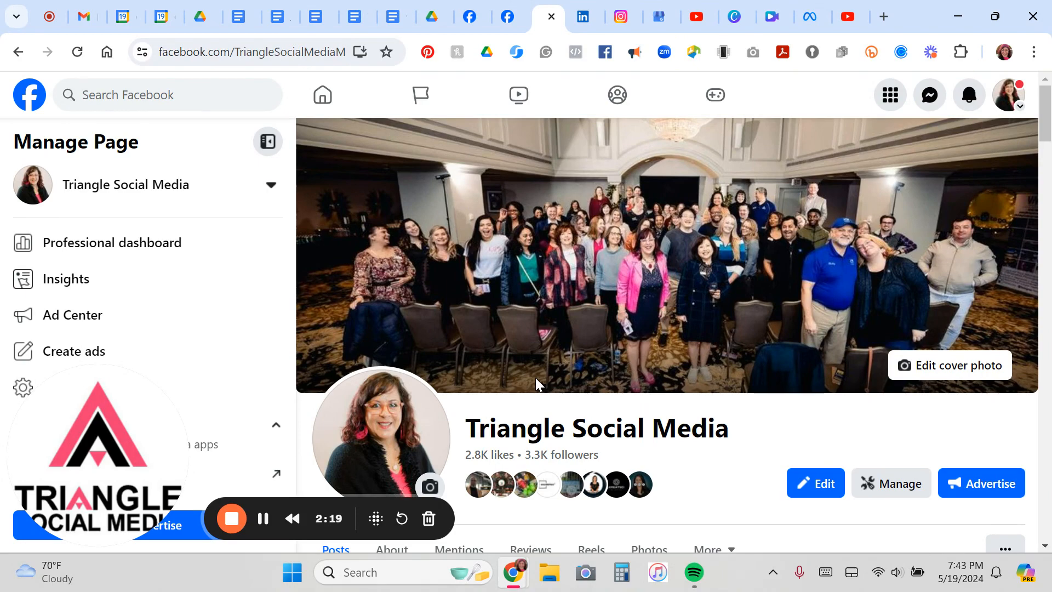
{"action": "mouse_move", "coordinate": [319, 453]}
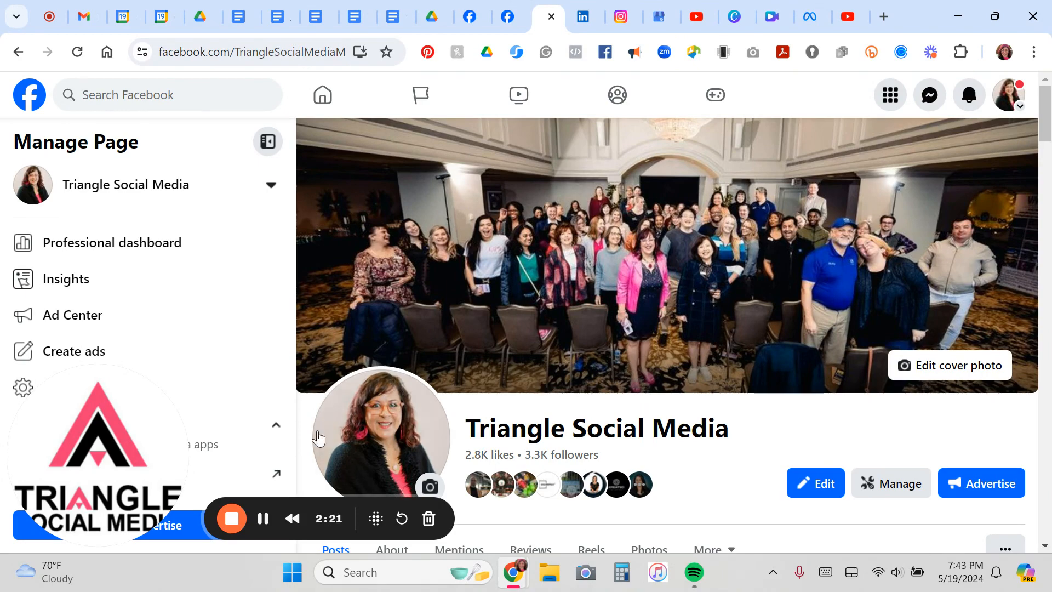